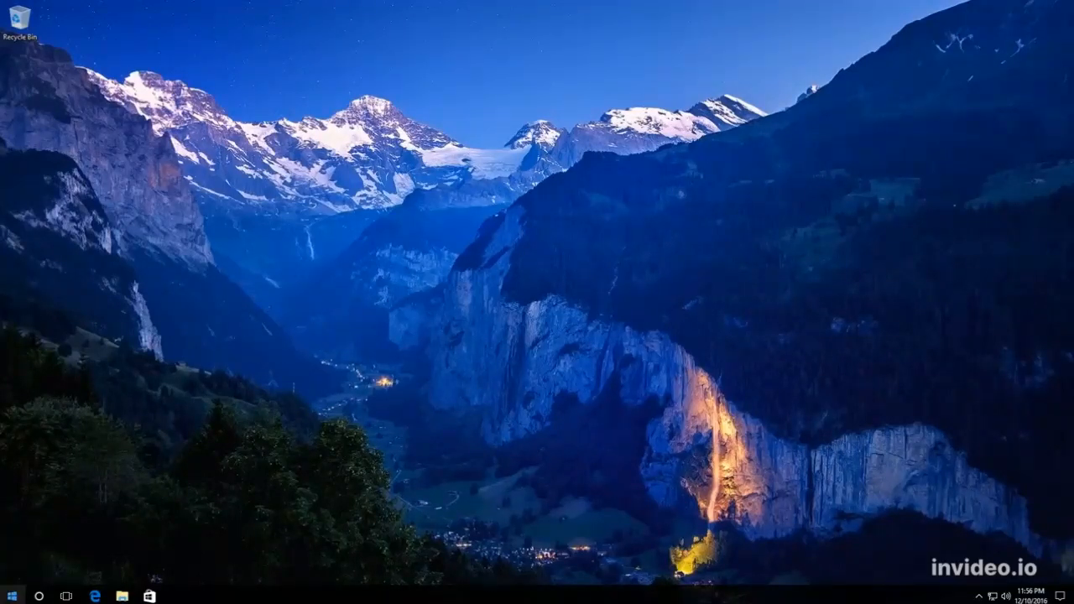
Launch Command Prompt (Admin) from the Start button menu and approve the UAC prompt
{"action": "right_click", "coordinate": [10, 595]}
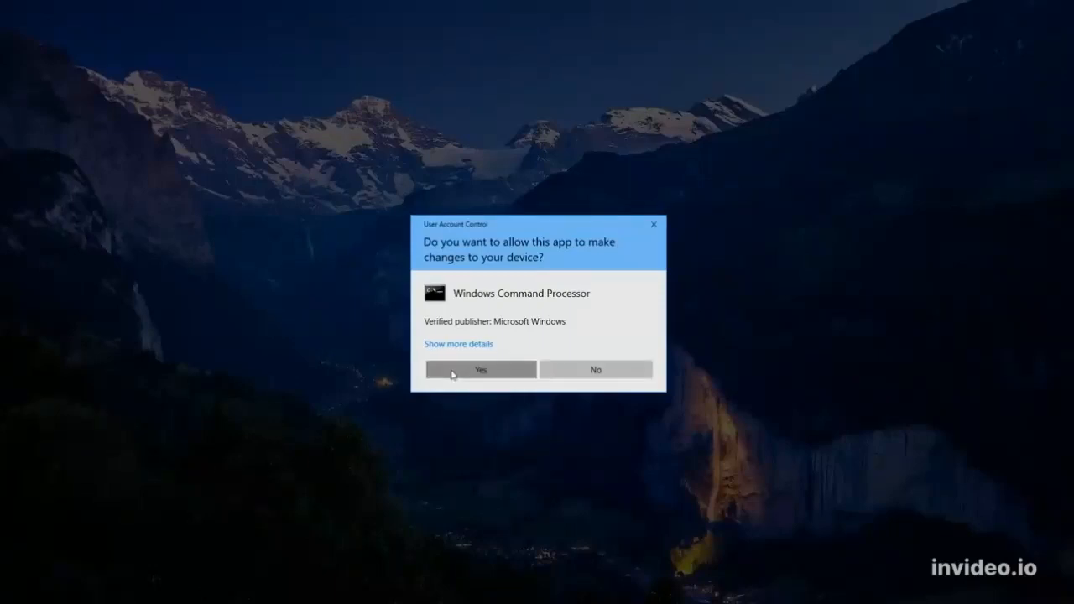
{"action": "left_click", "coordinate": [480, 369]}
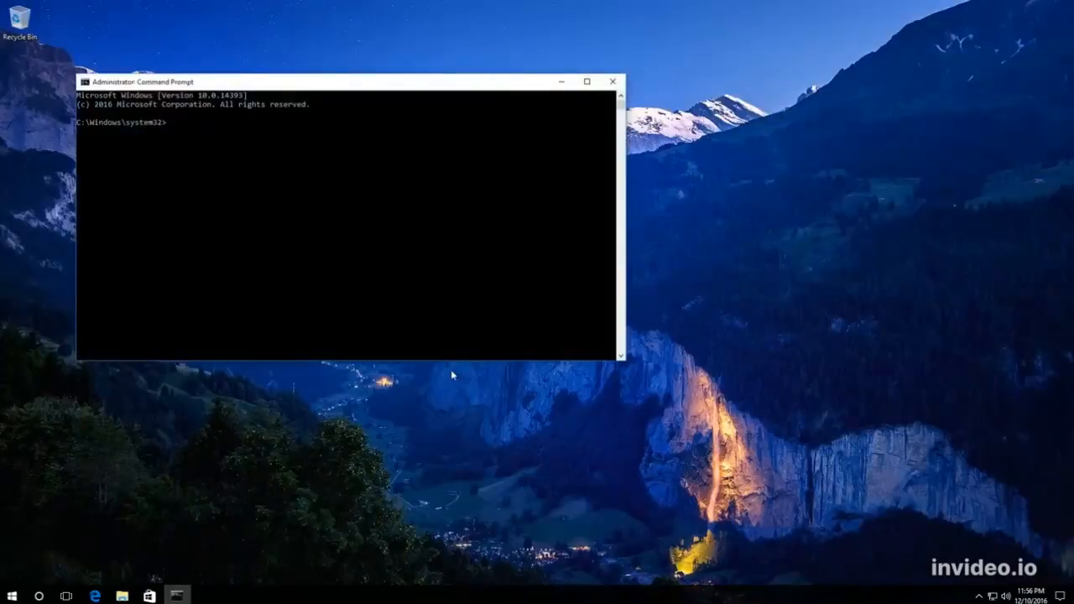
Run chkdsk C: /f /r to fix errors and recover bad sectors on drive C:
{"action": "type", "text": "c"}
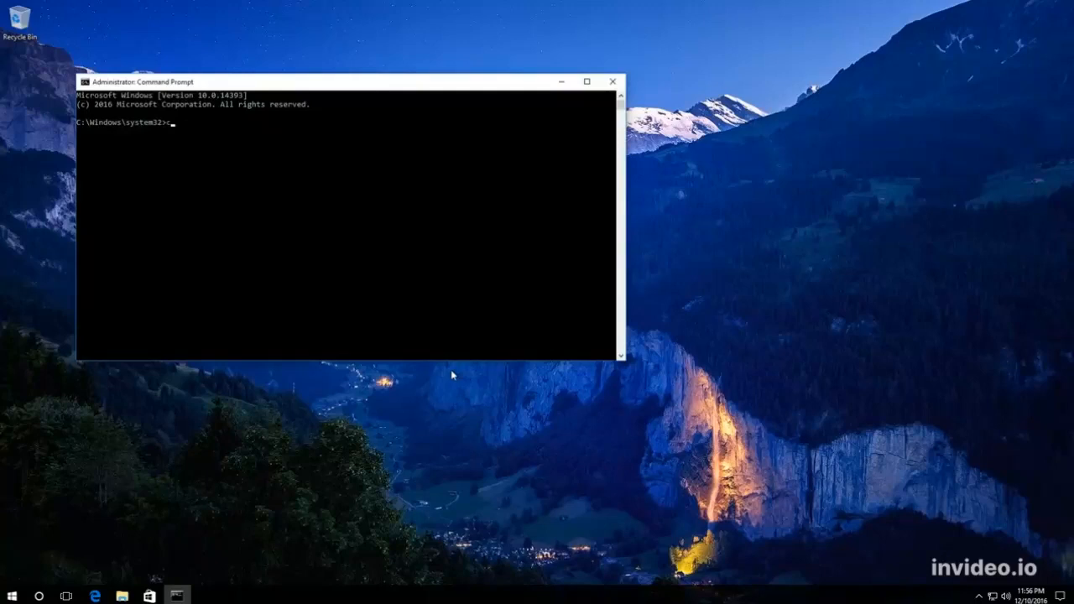
{"action": "type", "text": "hk"}
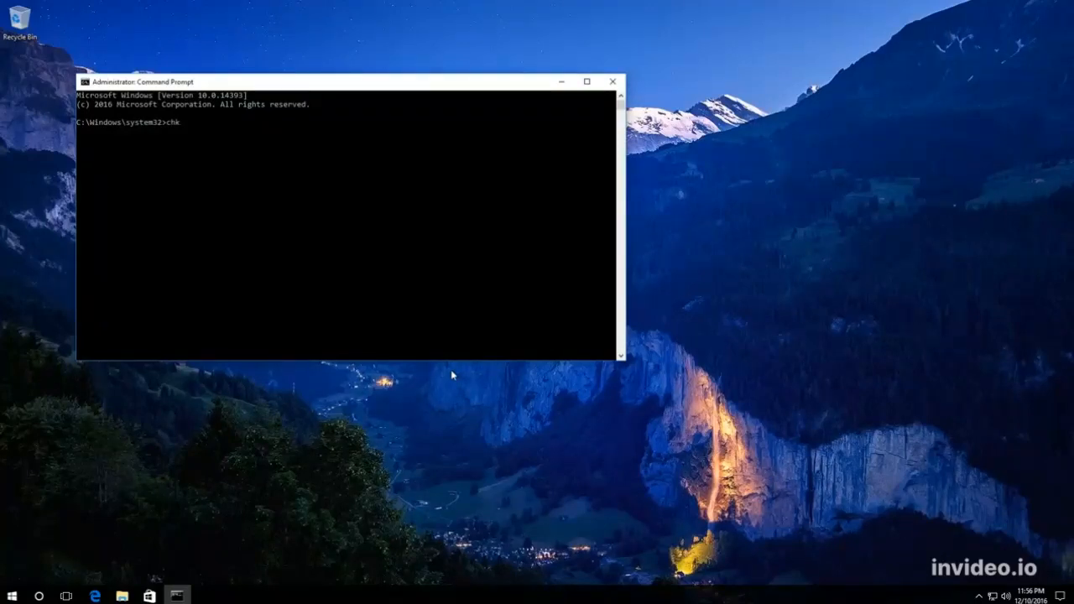
{"action": "type", "text": "d"}
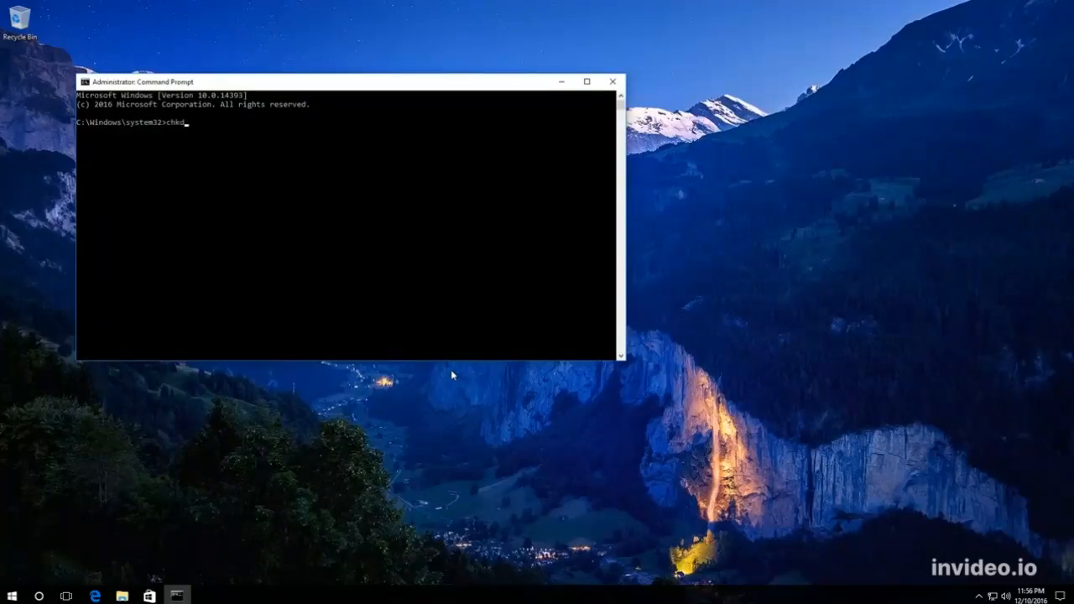
{"action": "type", "text": "sk"}
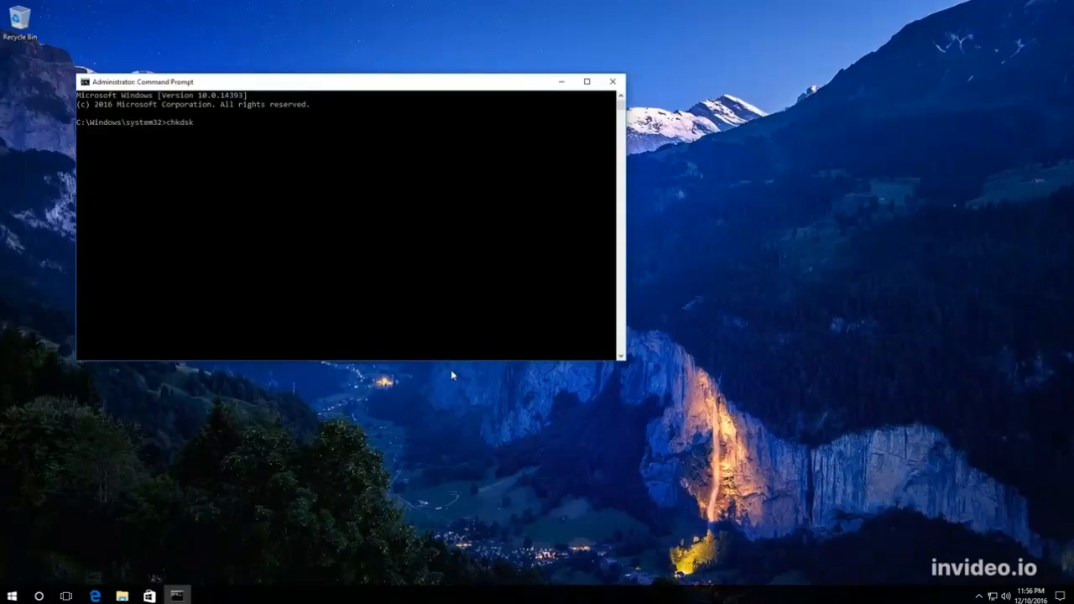
{"action": "type", "text": "C"}
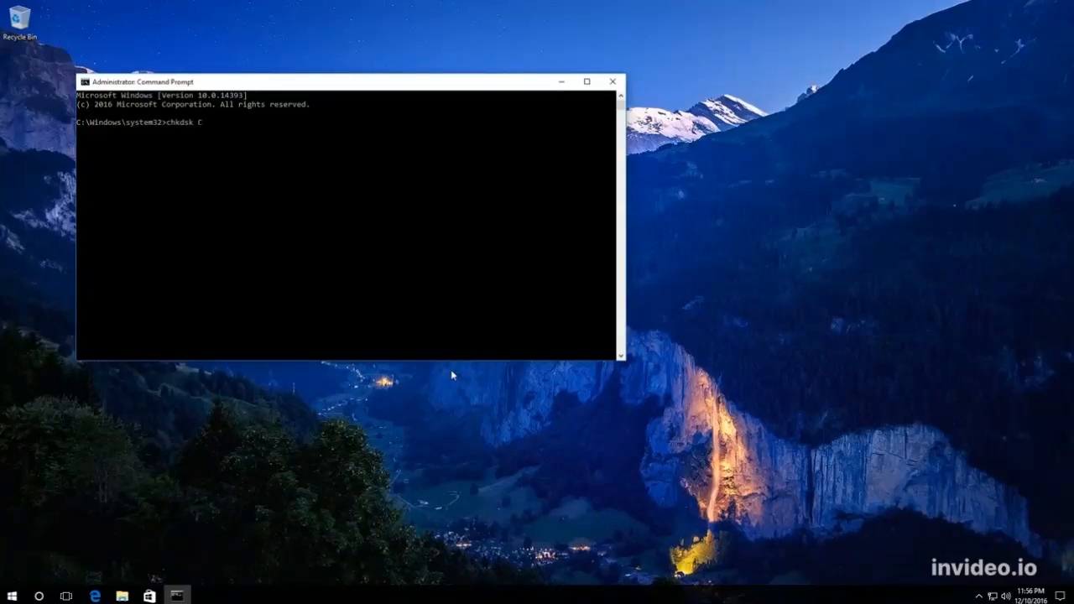
{"action": "type", "text": ":"}
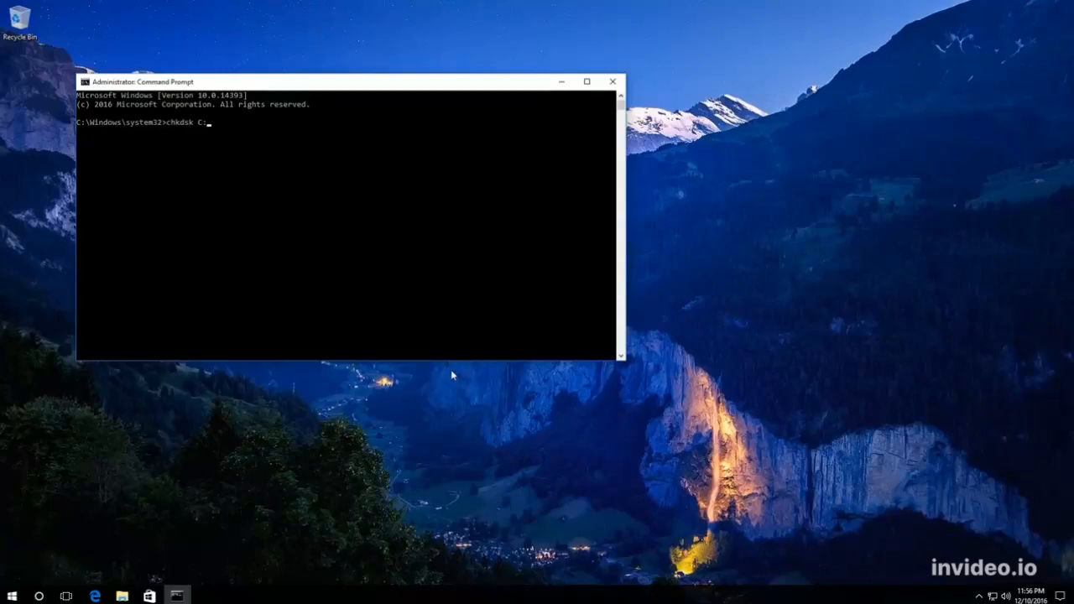
{"action": "type", "text": "/f"}
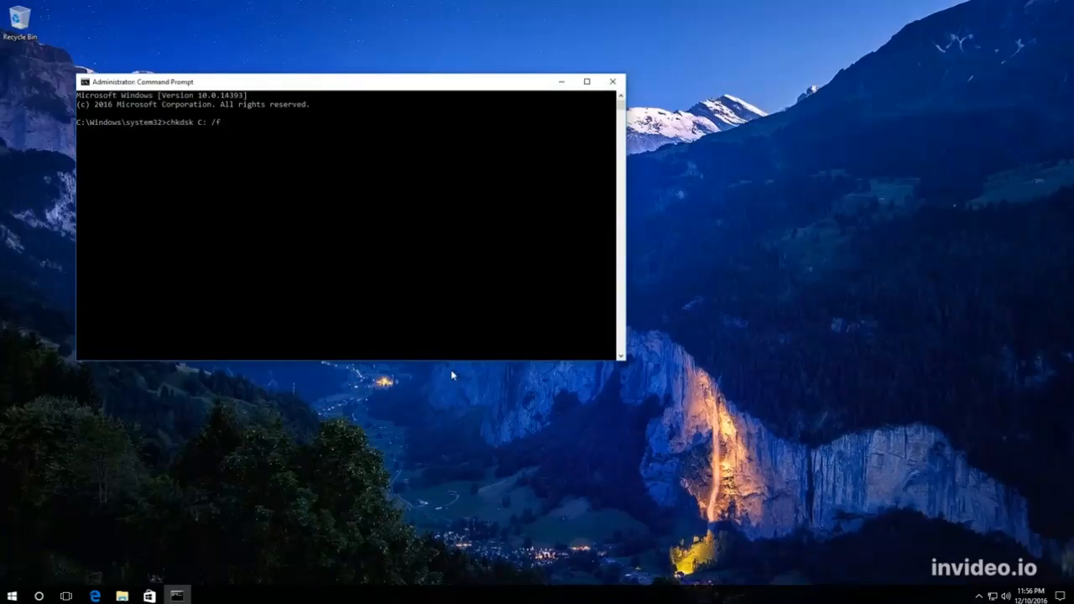
{"action": "type", "text": "/"}
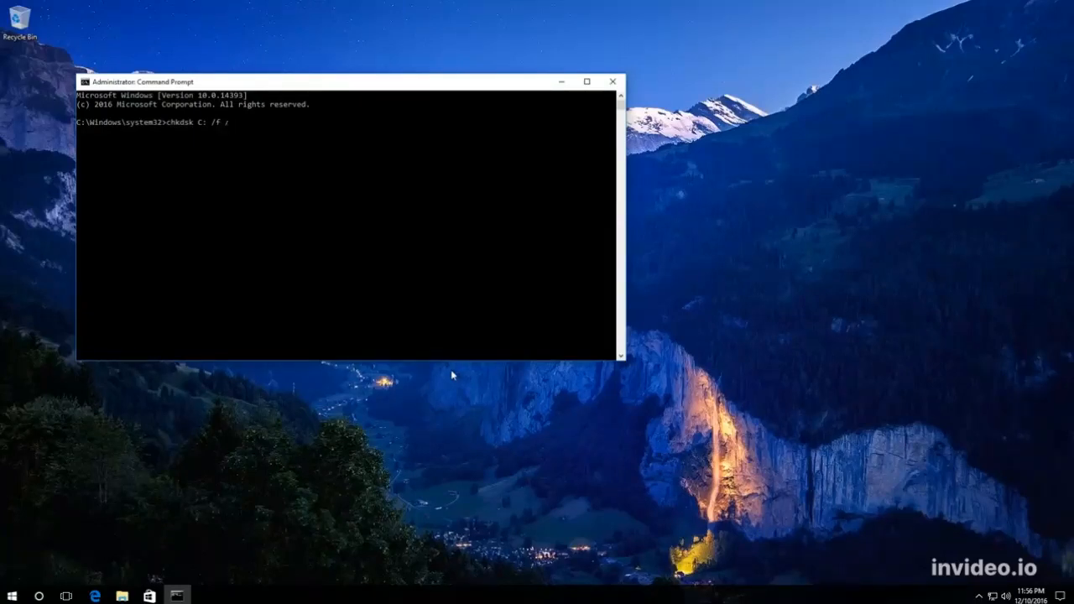
{"action": "type", "text": "r"}
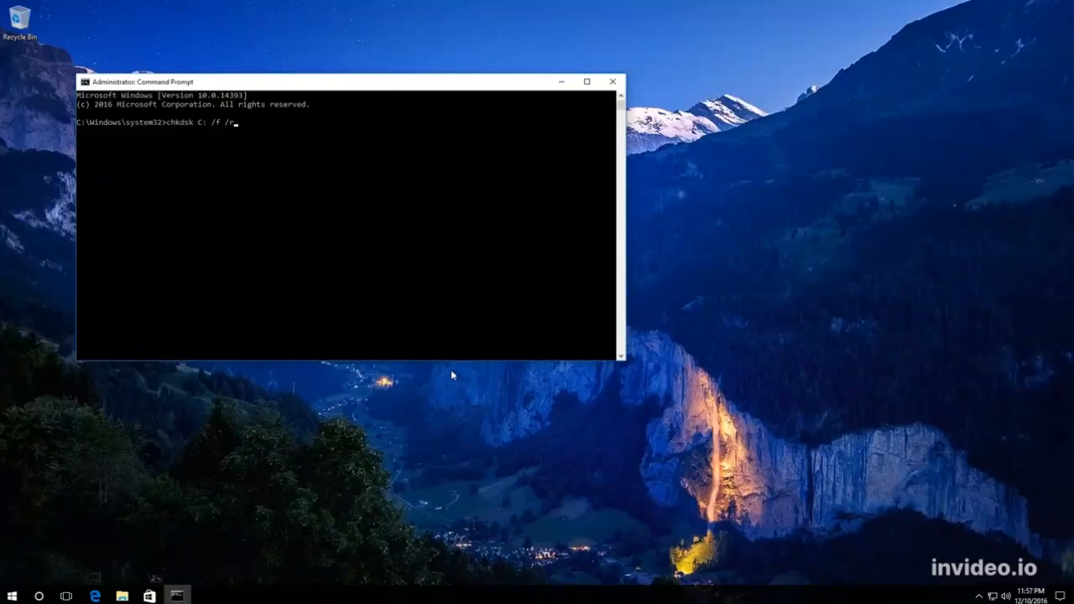
{"action": "key", "text": "Return"}
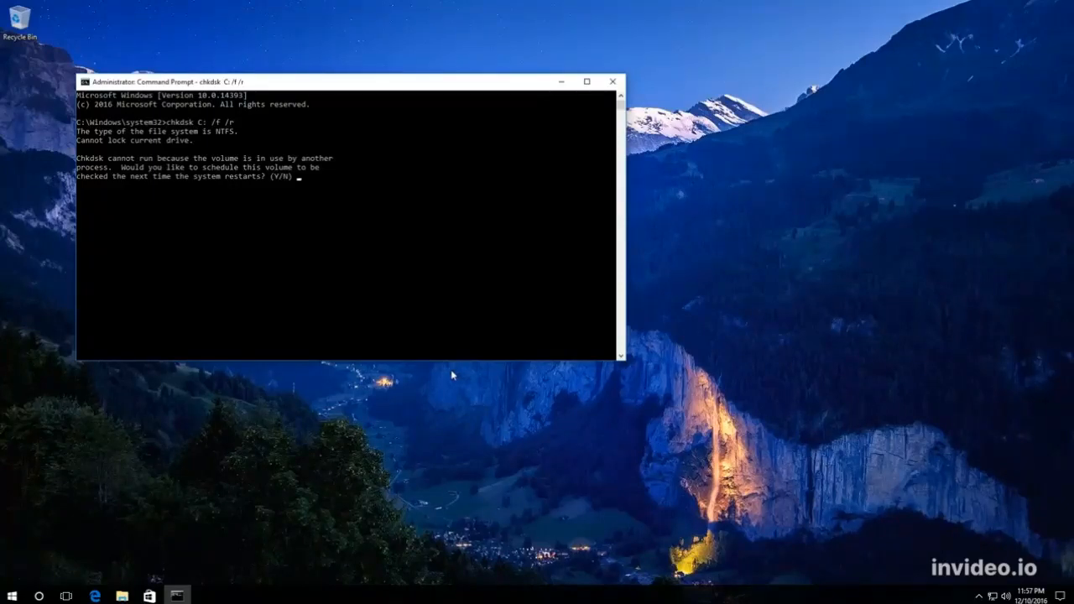
Answer Y so drive C: is checked at the next system restart
{"action": "type", "text": "y"}
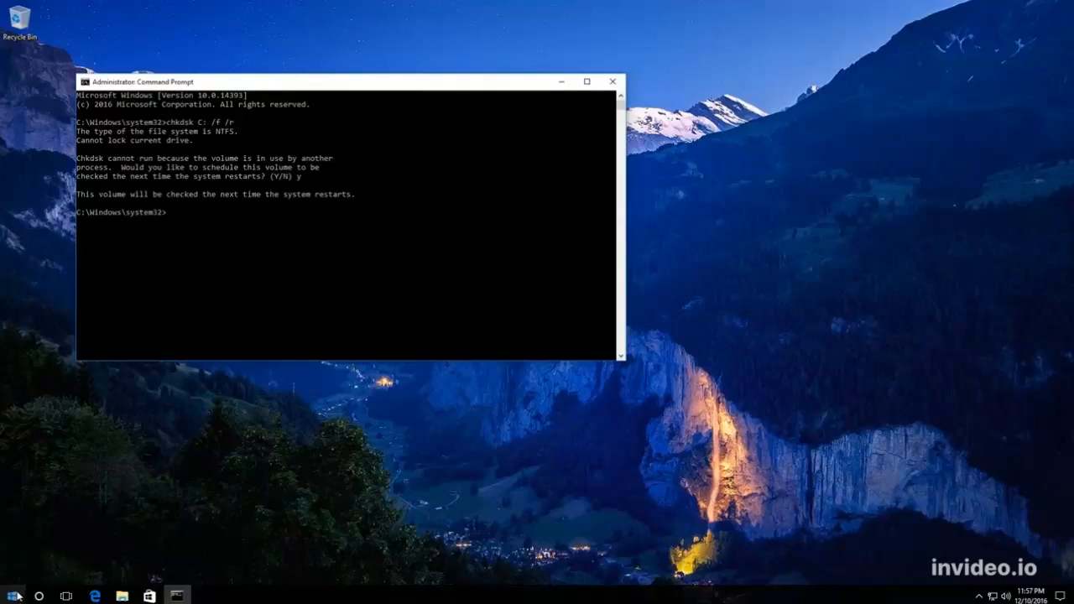
Restart the computer from the Start menu Power options so the C: check runs
{"action": "left_click", "coordinate": [13, 596]}
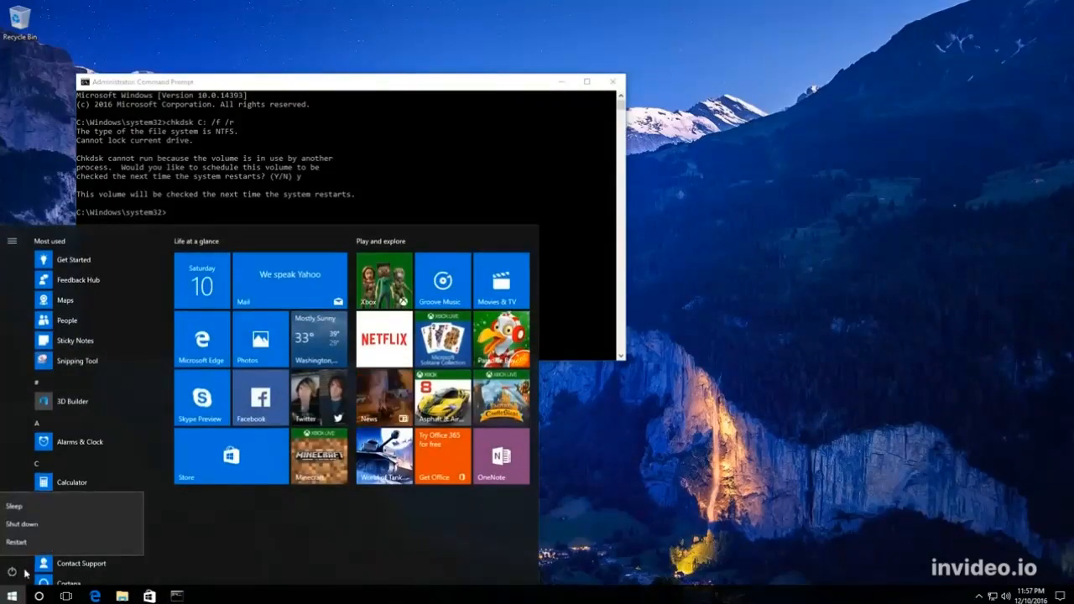
{"action": "left_click", "coordinate": [14, 567]}
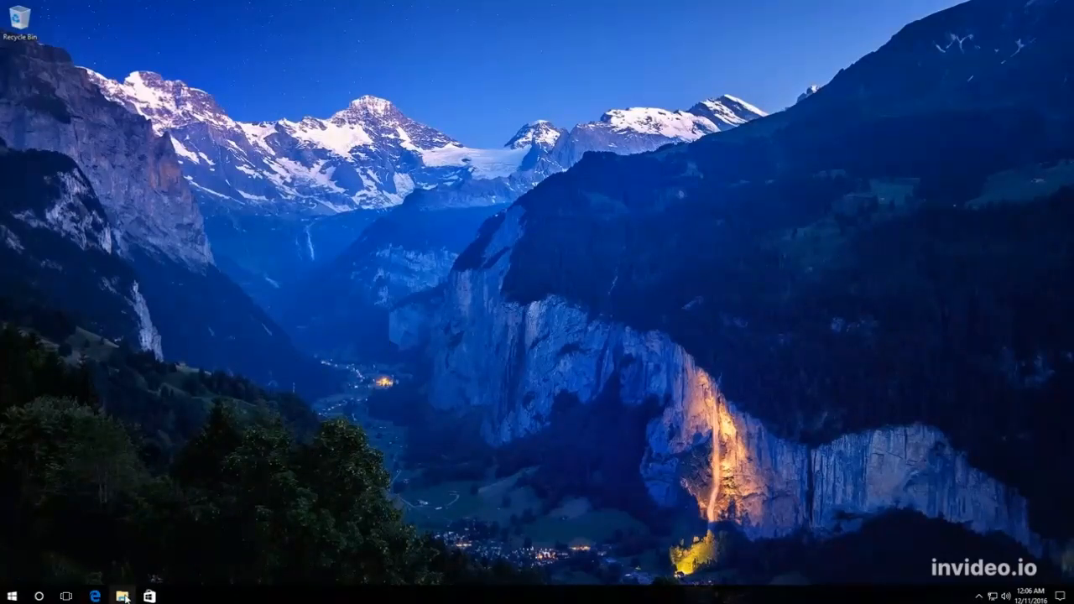
Show This PC's drives and bring up Properties for FLASHDRIVE (E:)
{"action": "left_click", "coordinate": [123, 596]}
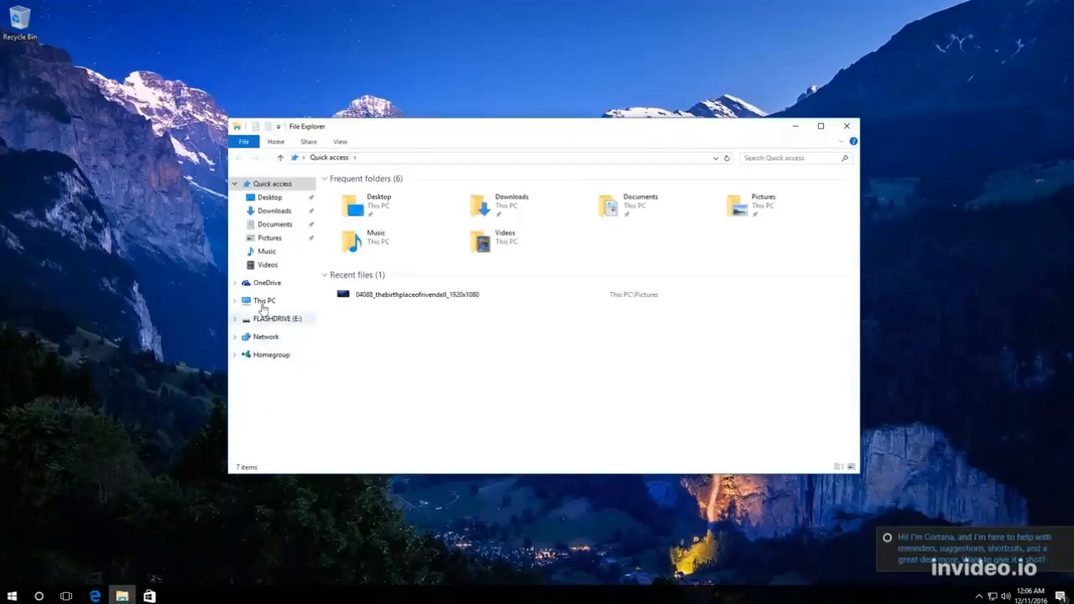
{"action": "left_click", "coordinate": [265, 301]}
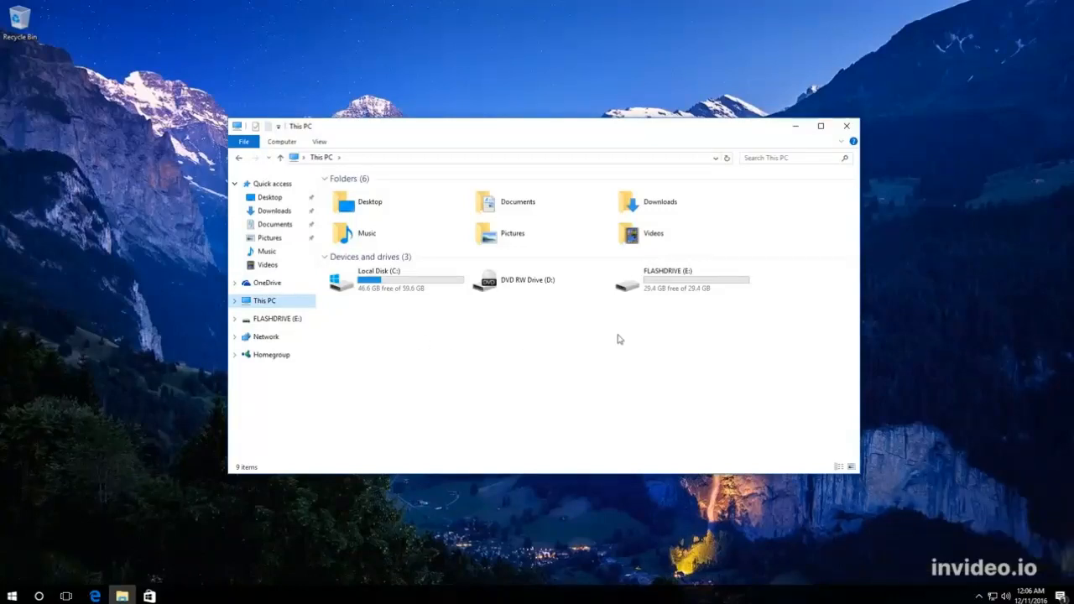
{"action": "left_click", "coordinate": [682, 280]}
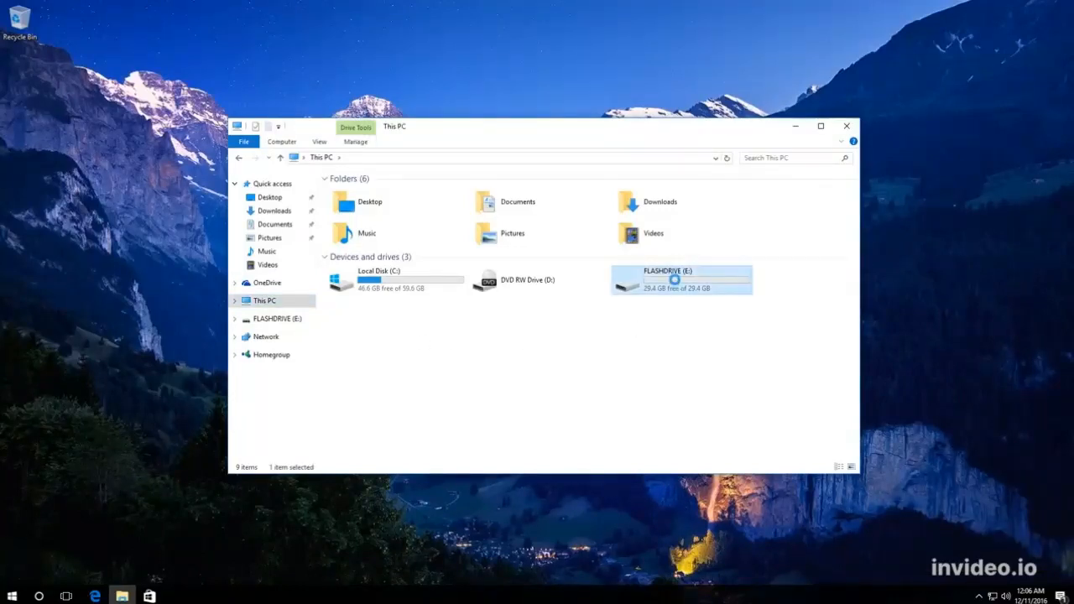
{"action": "right_click", "coordinate": [682, 279]}
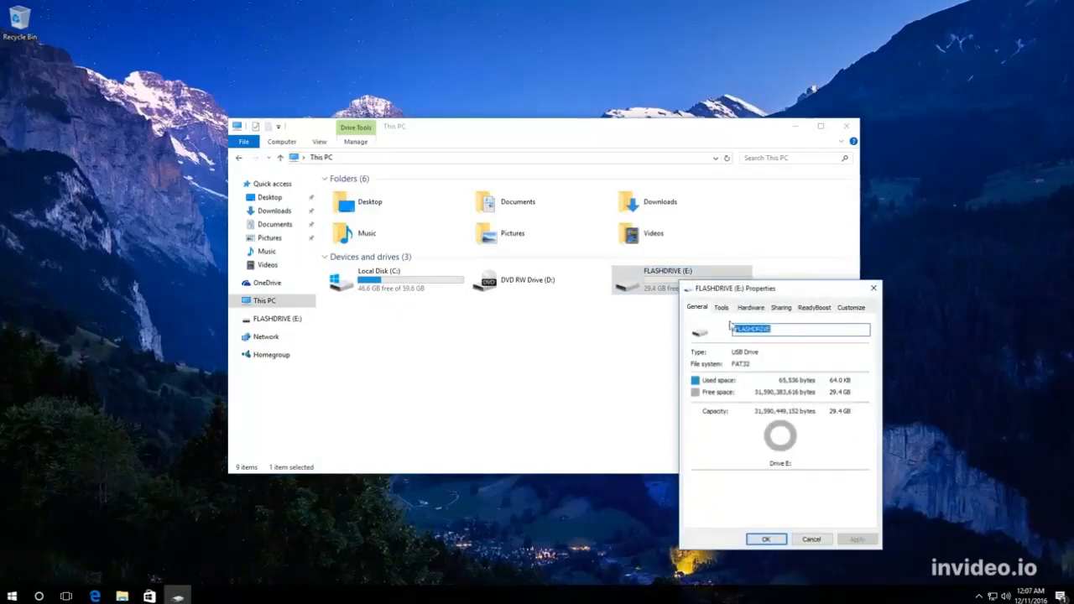
Start Scan and repair drive on FLASHDRIVE (E:) from the Tools Check option
{"action": "left_click", "coordinate": [722, 307]}
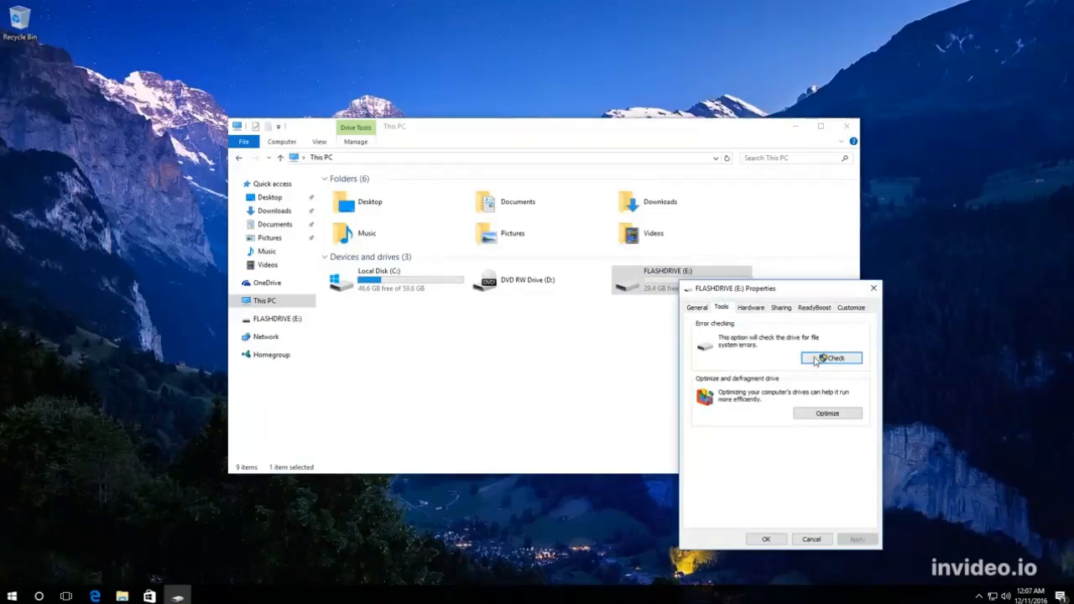
{"action": "left_click", "coordinate": [831, 360]}
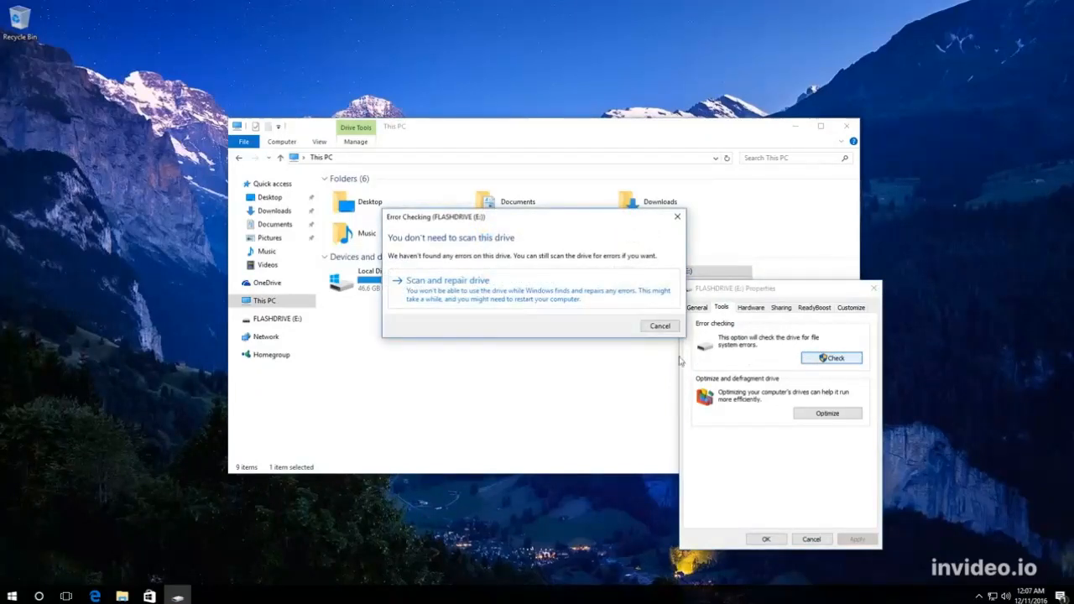
{"action": "mouse_move", "coordinate": [576, 271]}
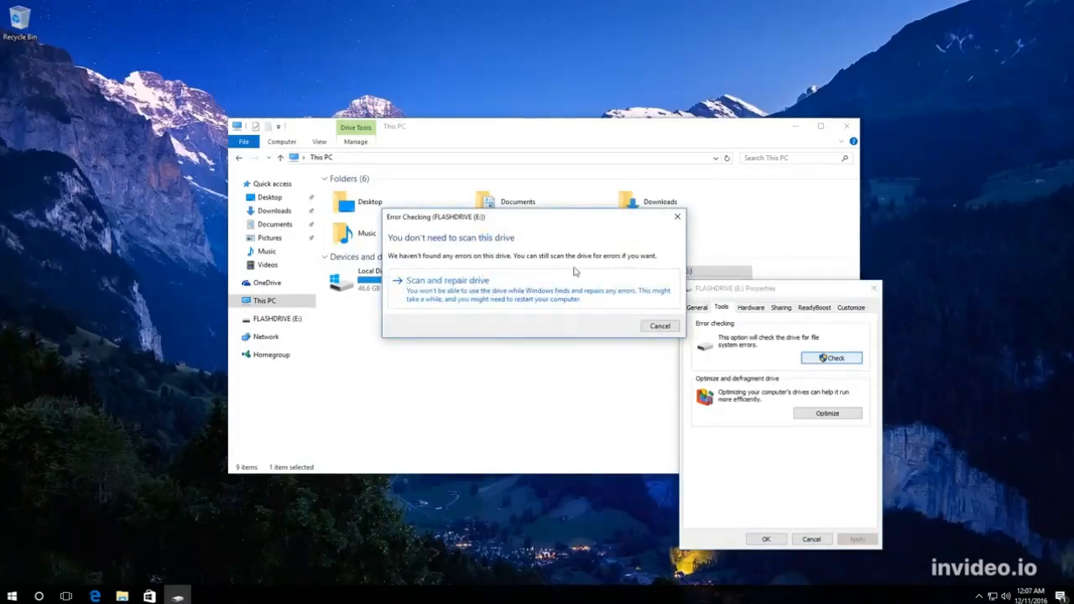
{"action": "mouse_move", "coordinate": [477, 268]}
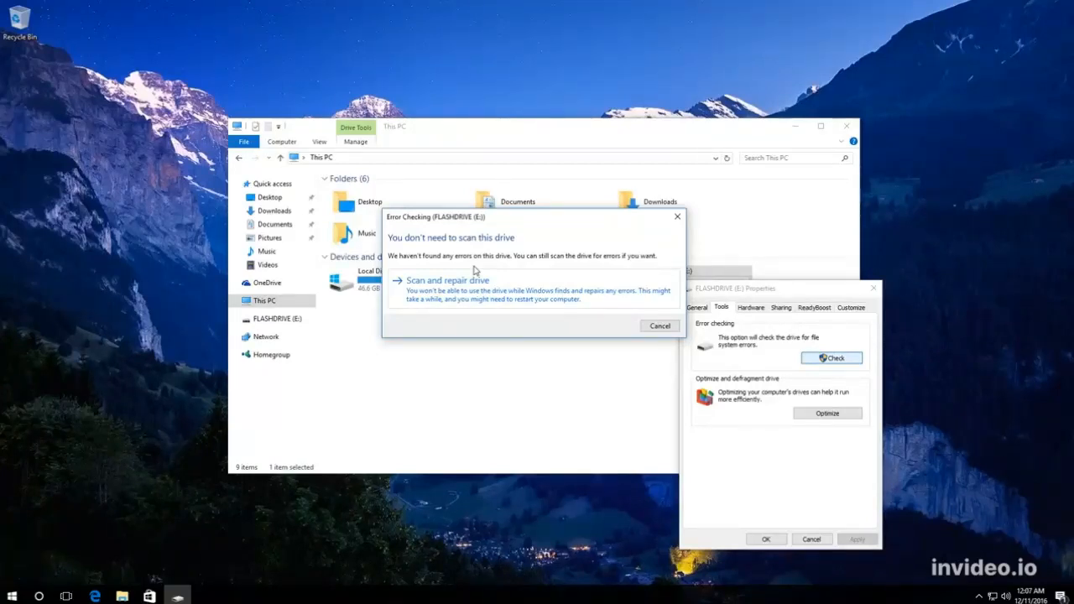
{"action": "left_click", "coordinate": [446, 280]}
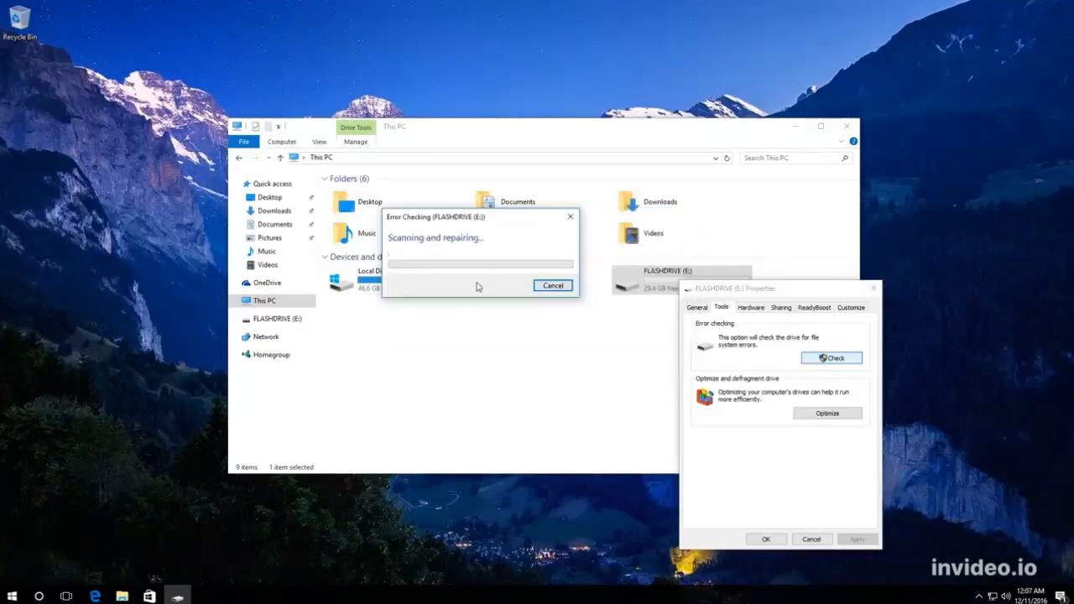